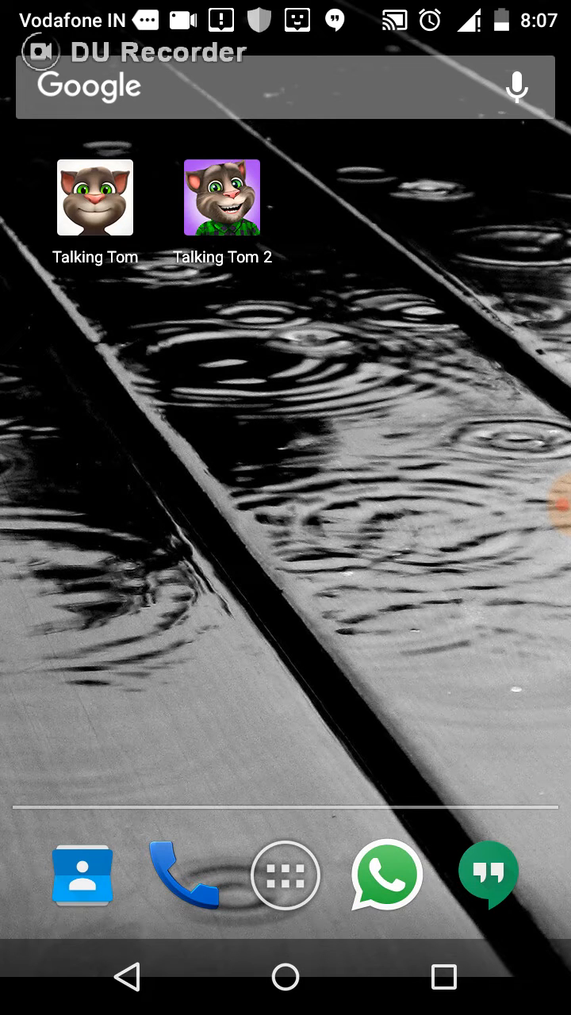
# Step: Launch DU Recorder from the app drawer to see its two saved recordings
pyautogui.click(285, 876)
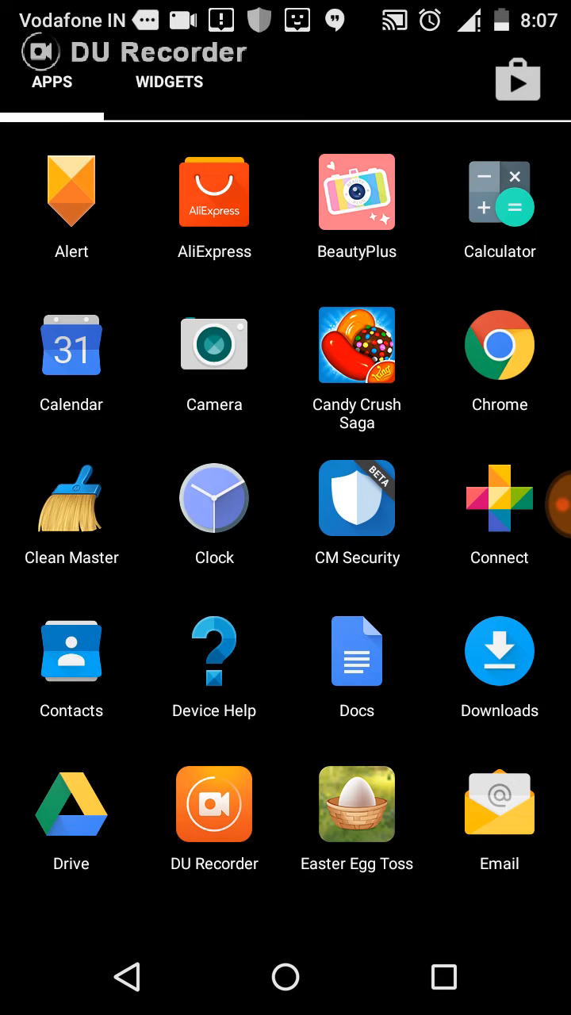
pyautogui.click(213, 804)
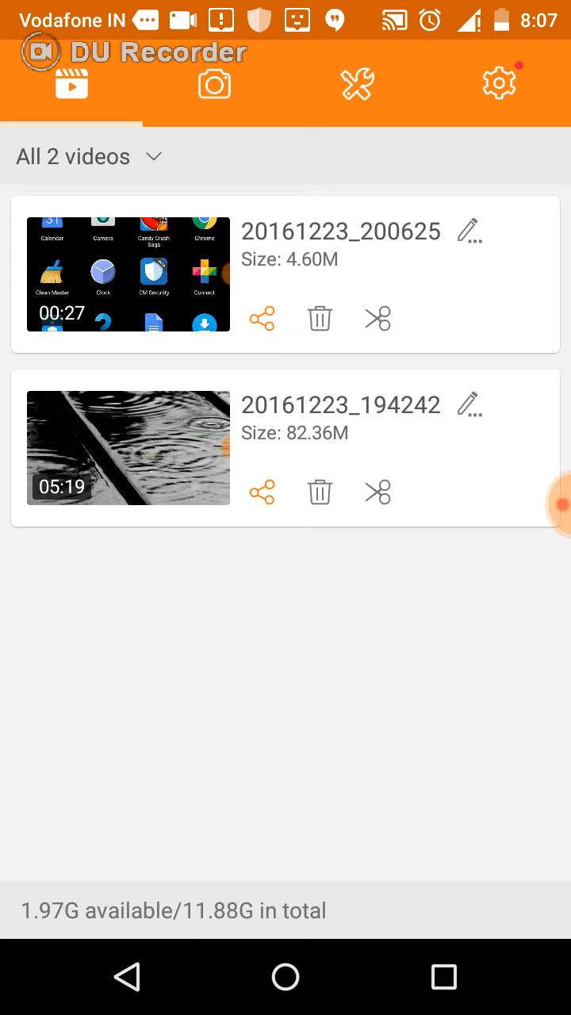
# Step: Browse the two saved screenshots, then view the Trim and Merge video tools
pyautogui.click(213, 83)
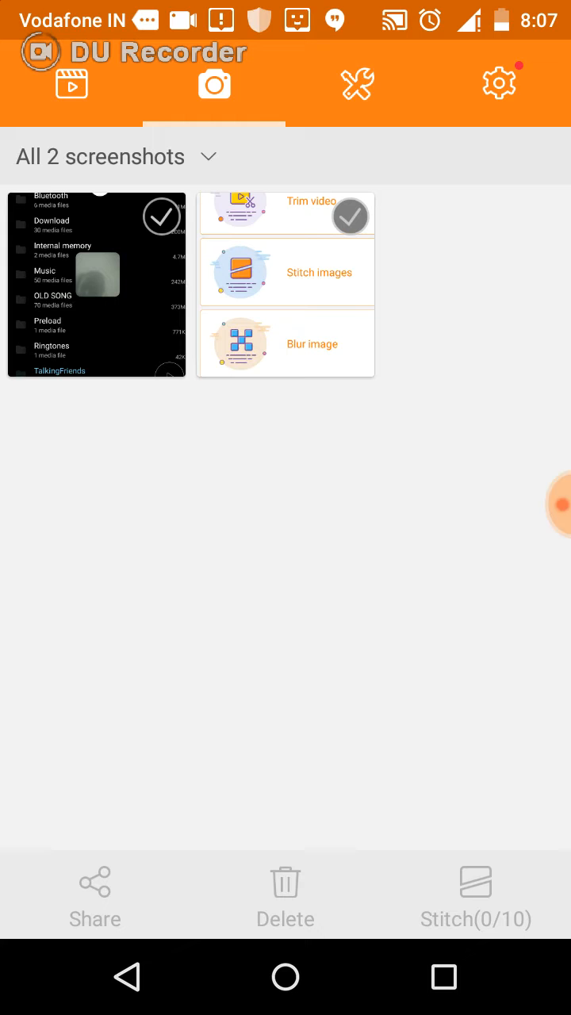
pyautogui.click(357, 83)
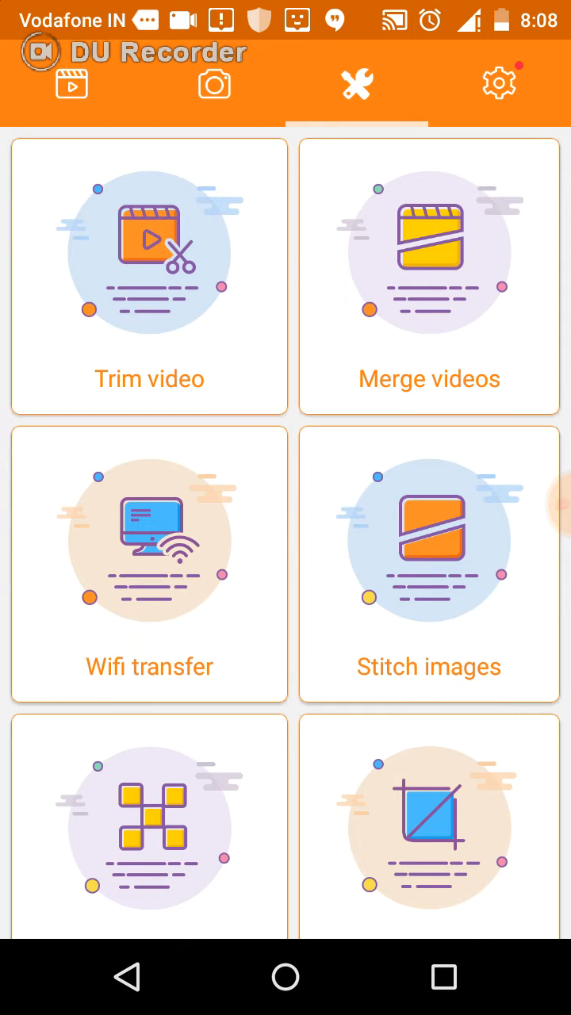
# Step: Open Settings showing 720p resolution with Auto quality and frame rate
pyautogui.scroll(-3)
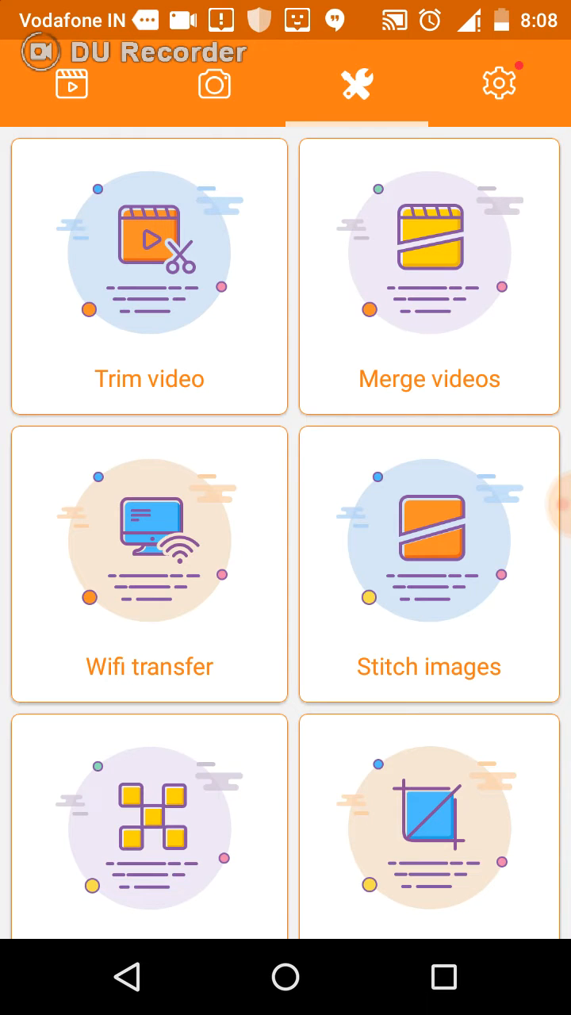
pyautogui.click(499, 83)
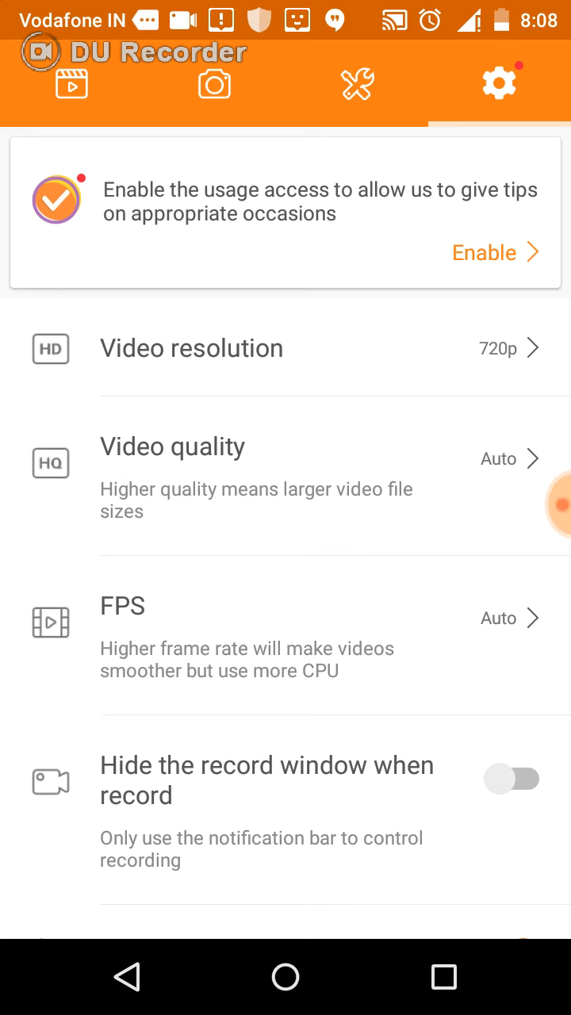
pyautogui.scroll(3)
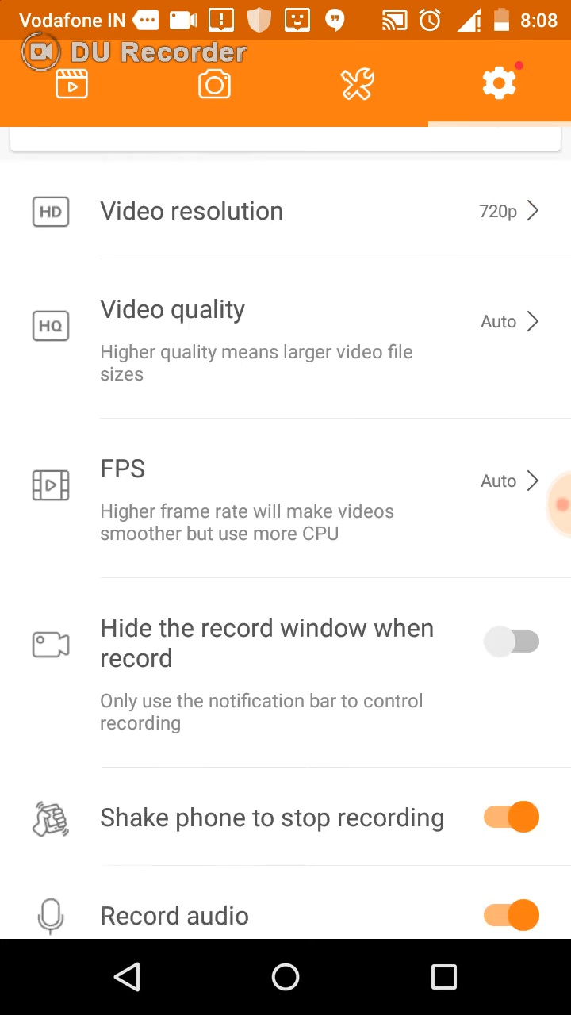
pyautogui.scroll(3)
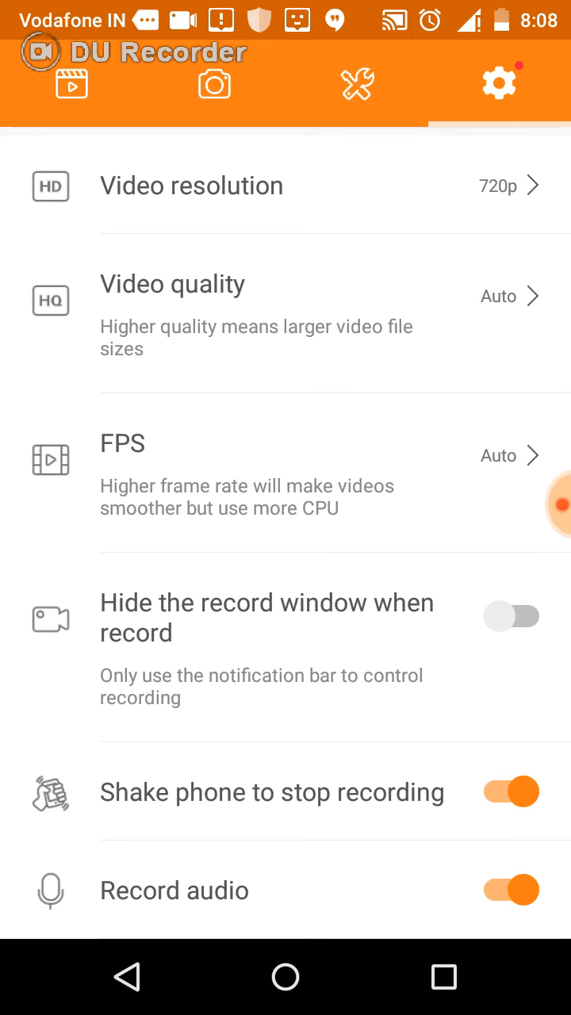
pyautogui.scroll(-3)
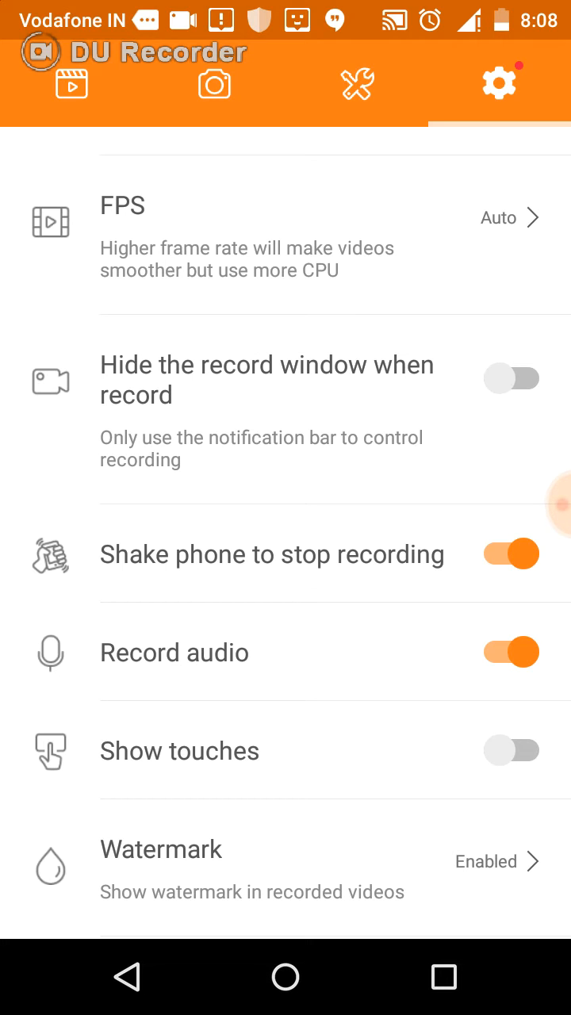
pyautogui.scroll(3)
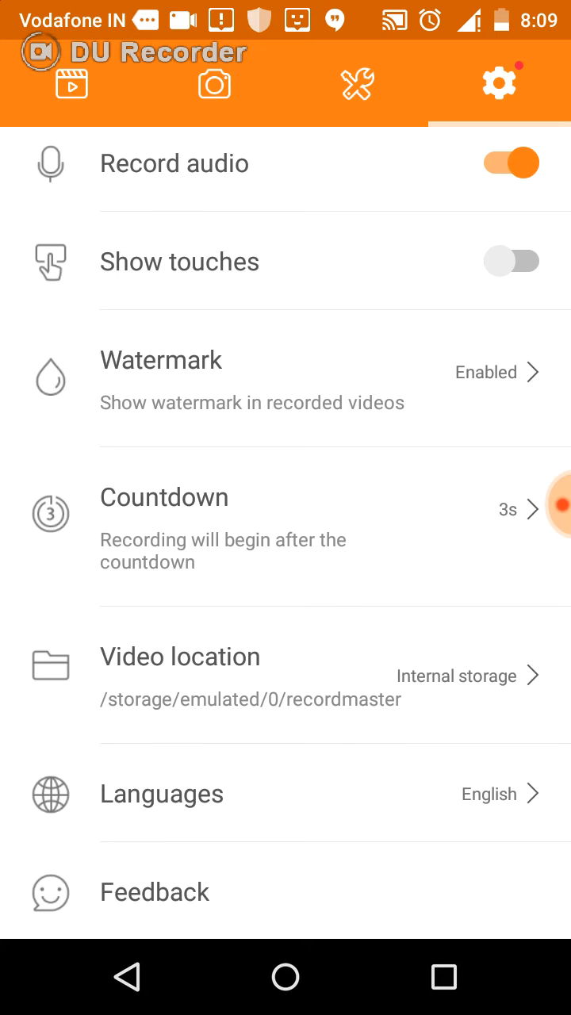
# Step: Scroll to the bottom of DU Recorder's settings list
pyautogui.scroll(-3)
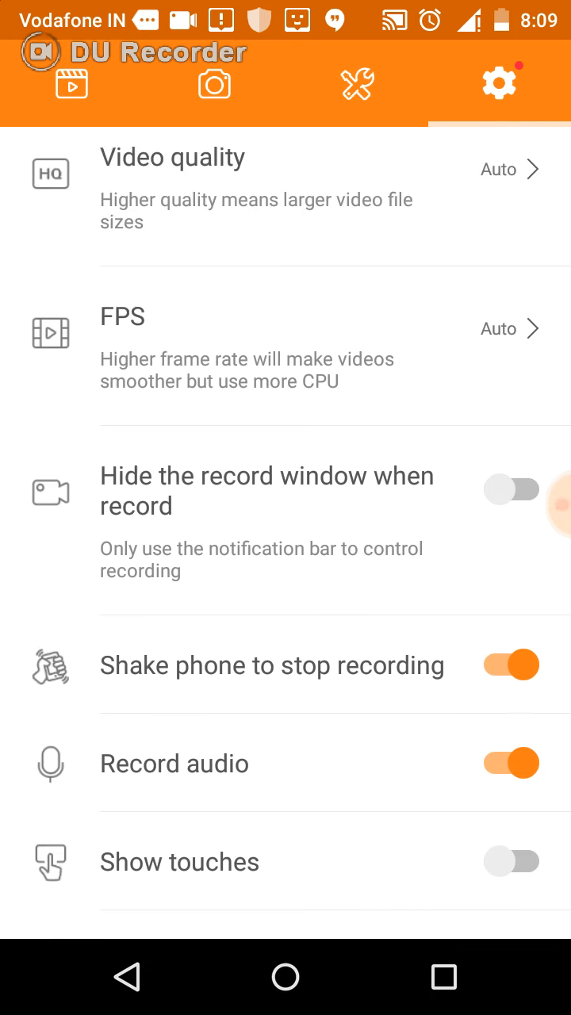
pyautogui.scroll(-3)
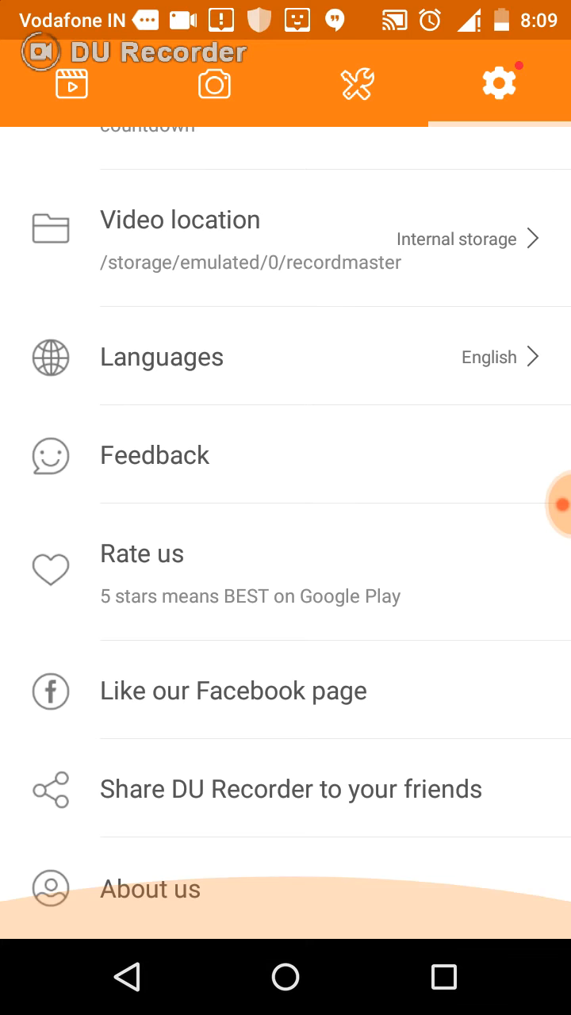
pyautogui.scroll(-3)
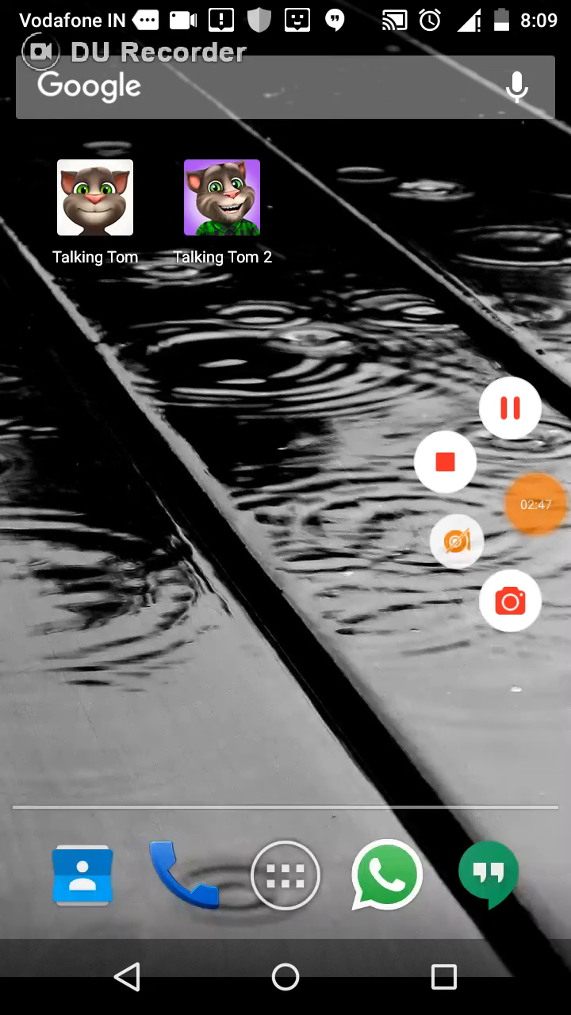
# Step: Toggle the floating recorder controls, then launch Talking Tom from the app drawer
pyautogui.click(455, 540)
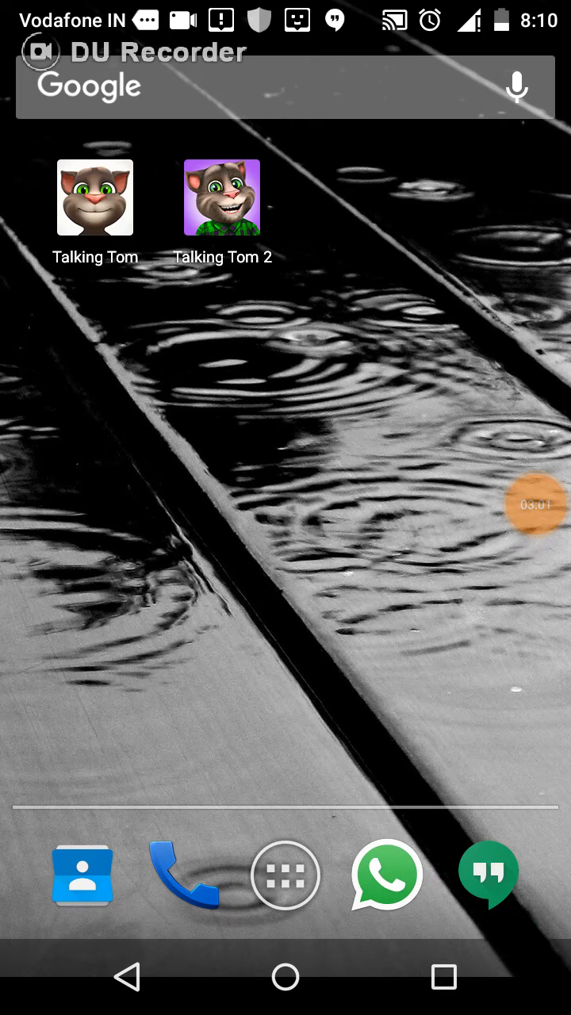
pyautogui.click(525, 505)
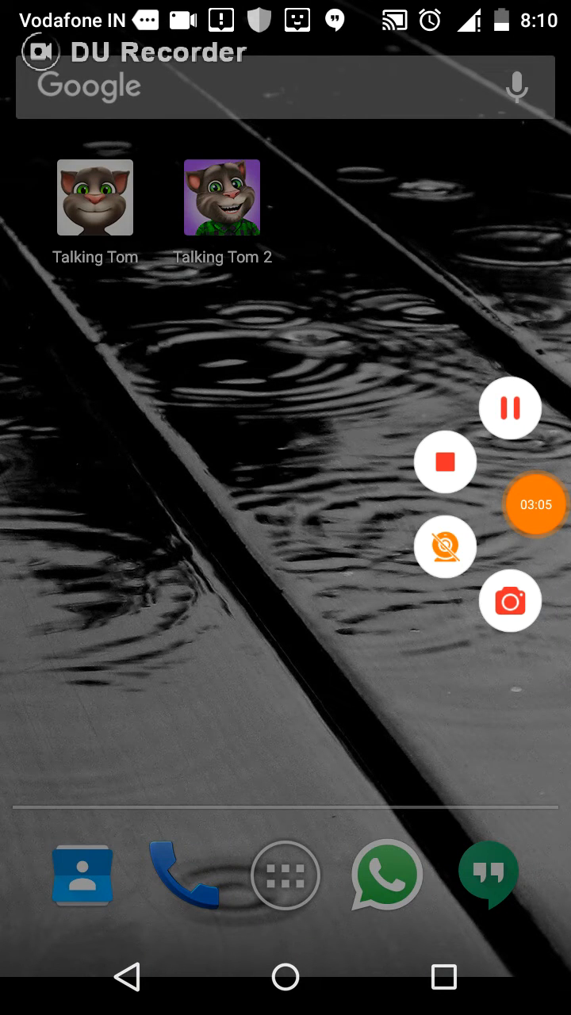
pyautogui.click(534, 504)
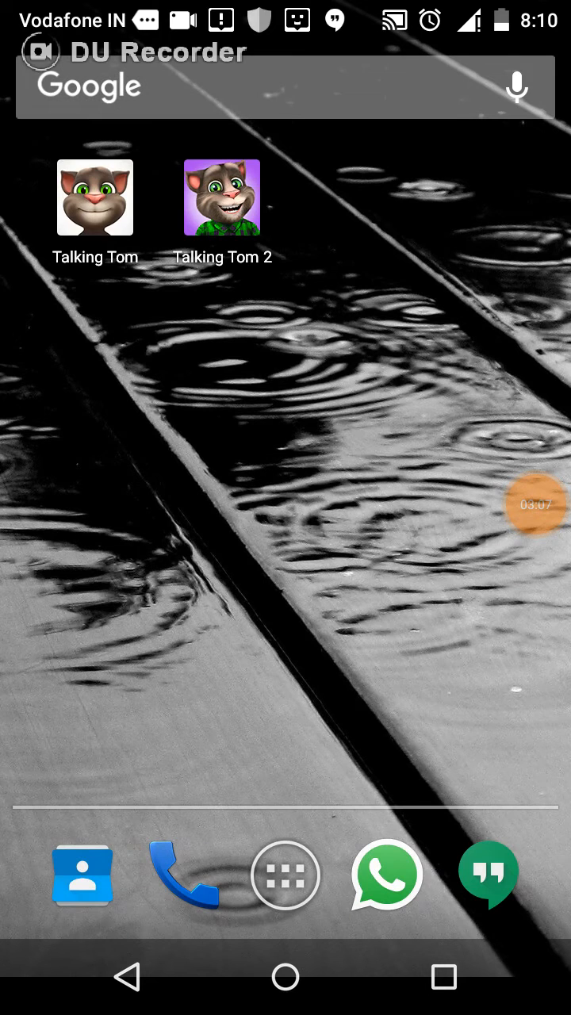
pyautogui.click(532, 505)
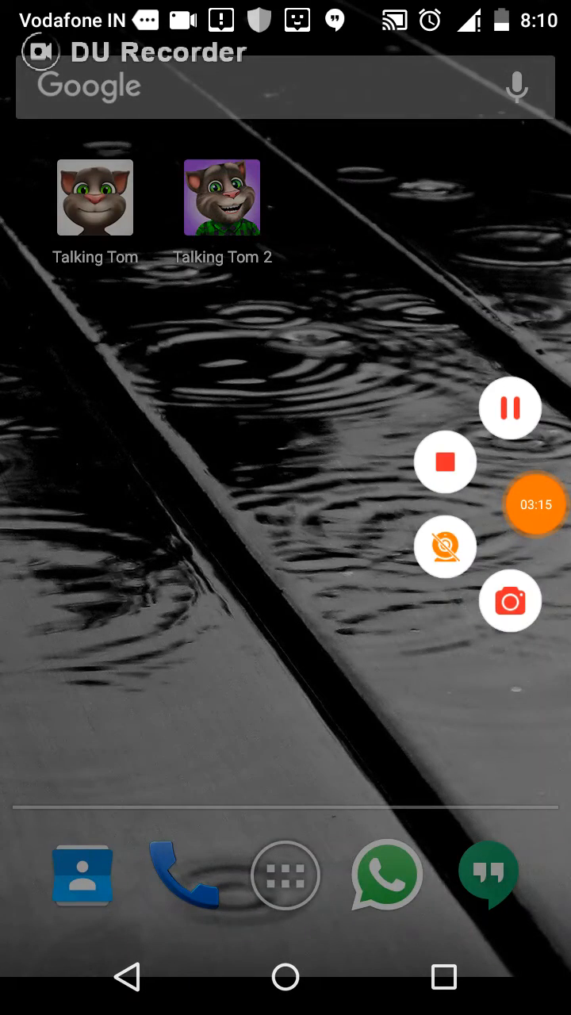
pyautogui.click(532, 505)
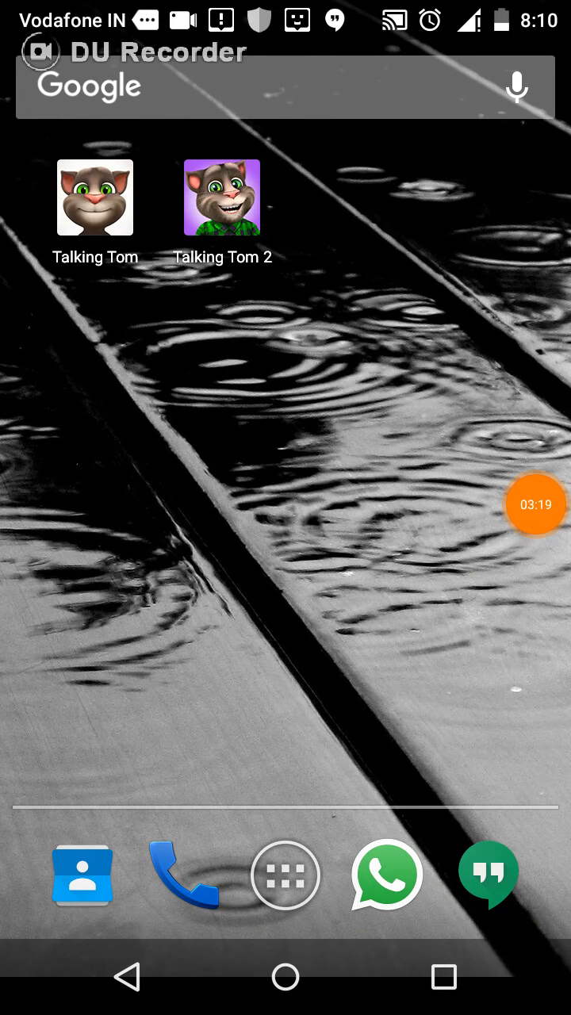
pyautogui.click(284, 875)
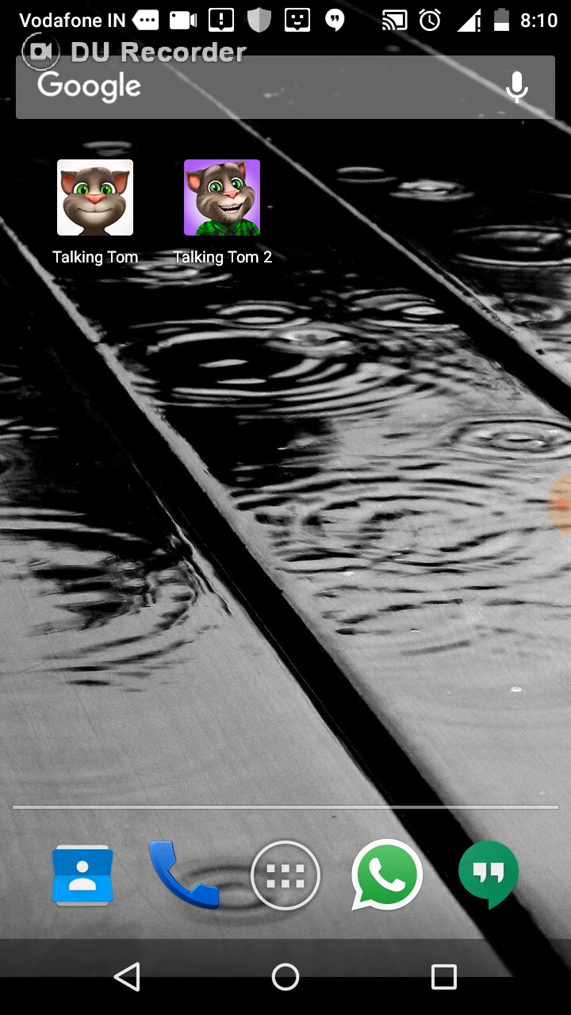
pyautogui.click(96, 197)
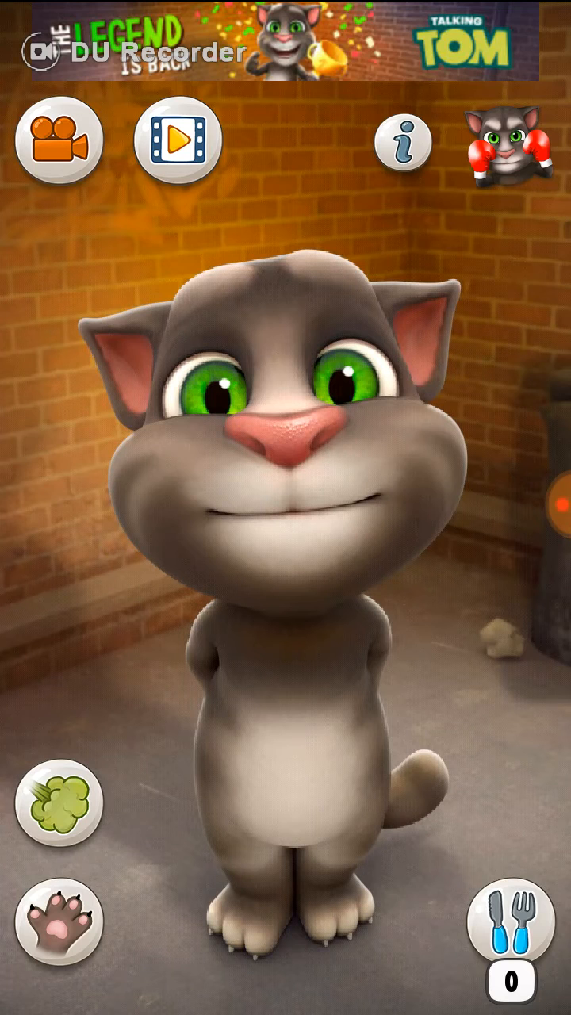
# Step: Show and hide the recorder controls over Talking Tom, then exit to home
pyautogui.click(43, 51)
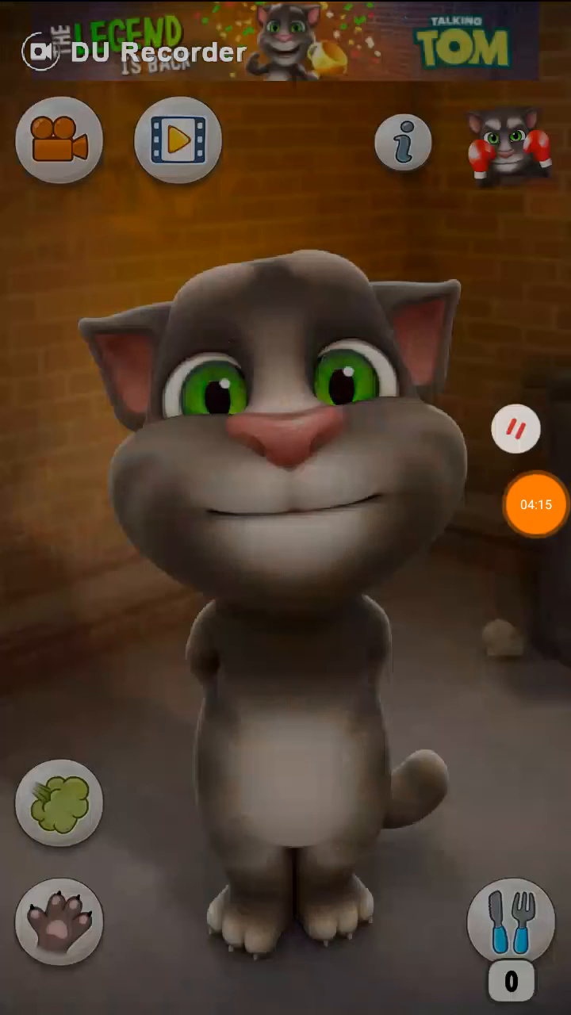
pyautogui.click(514, 428)
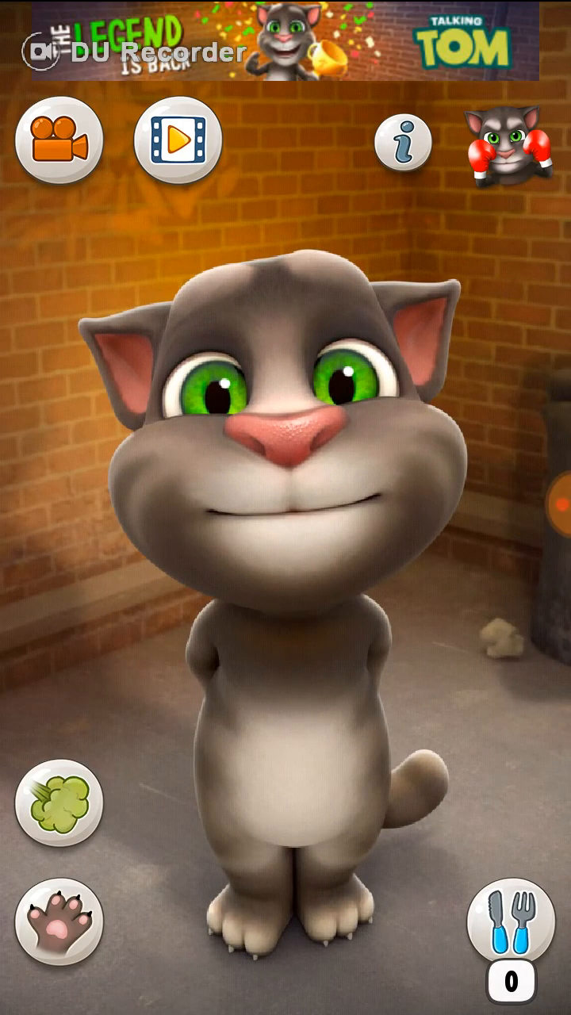
pyautogui.click(44, 53)
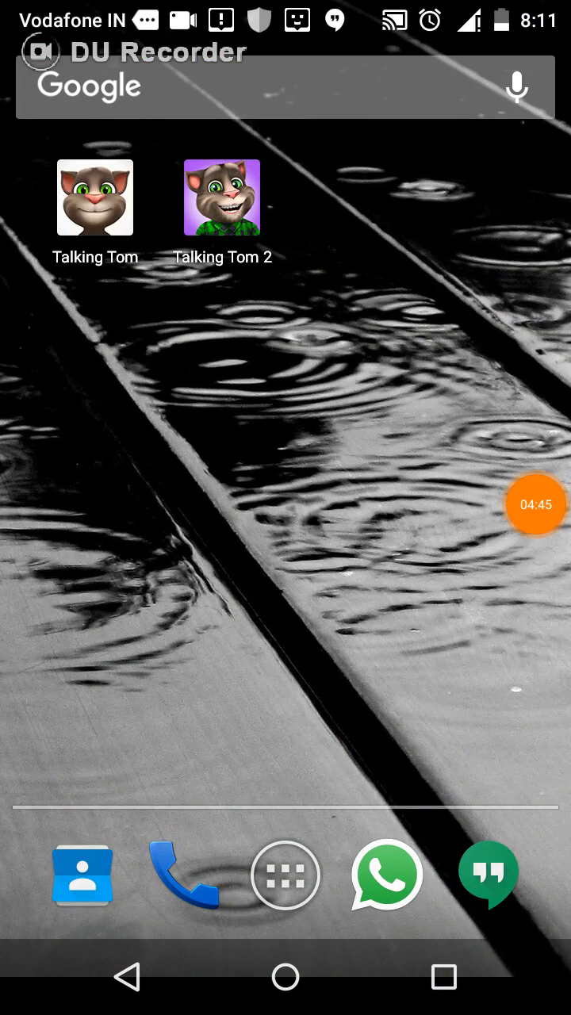
# Step: Toggle the recorder bubble, glance at the app drawer, and return home
pyautogui.click(535, 504)
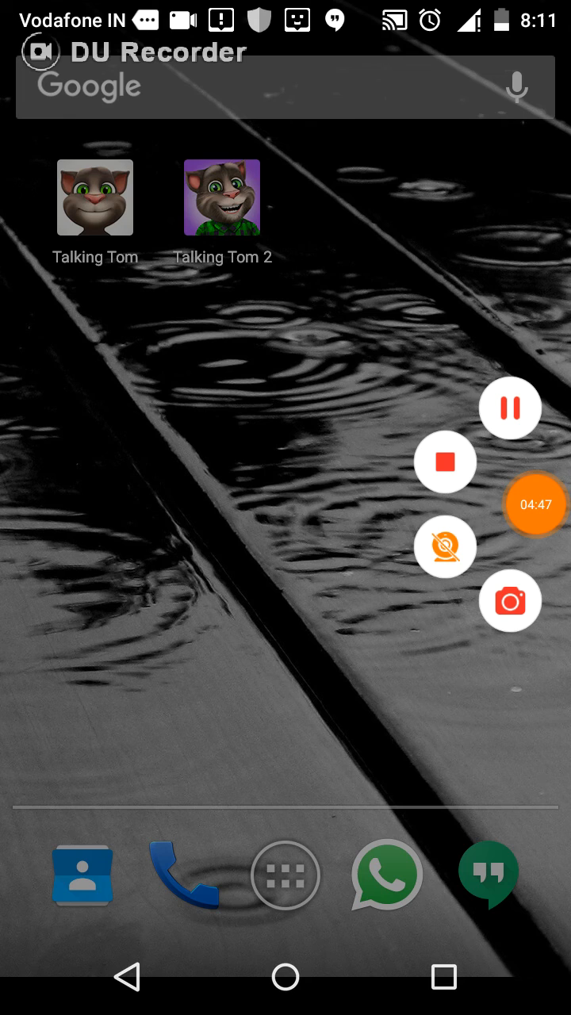
pyautogui.click(533, 505)
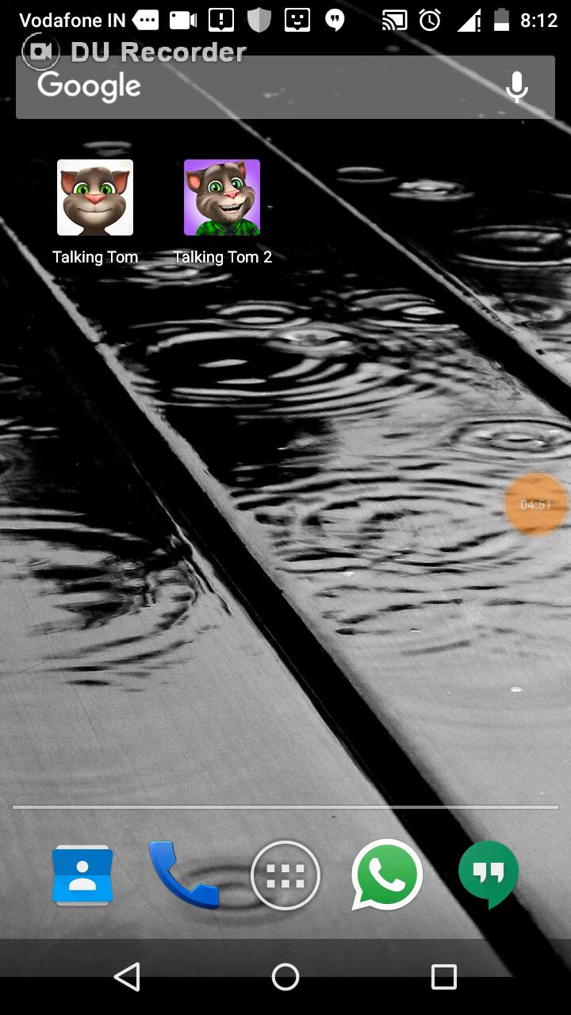
pyautogui.click(284, 876)
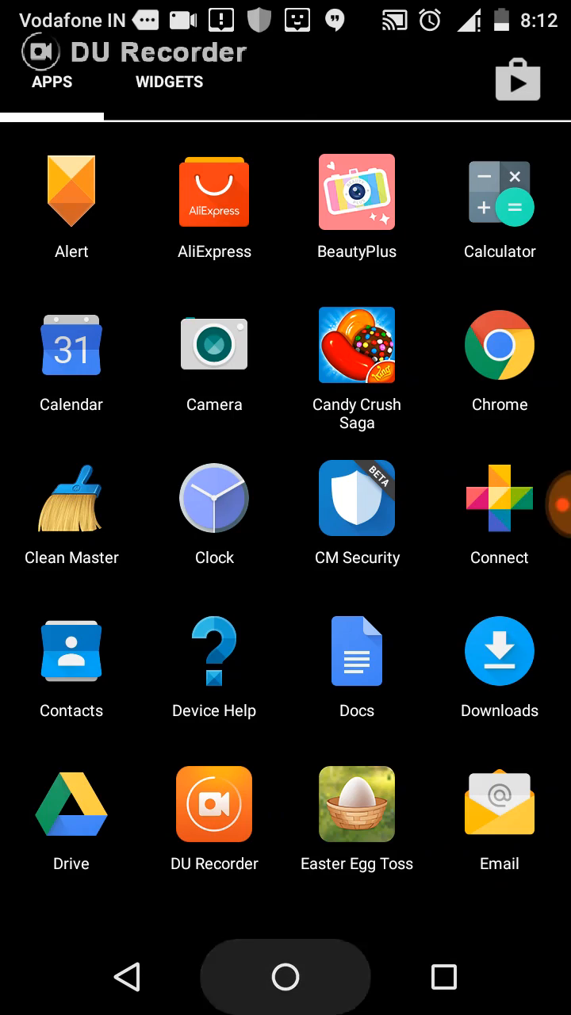
pyautogui.click(284, 976)
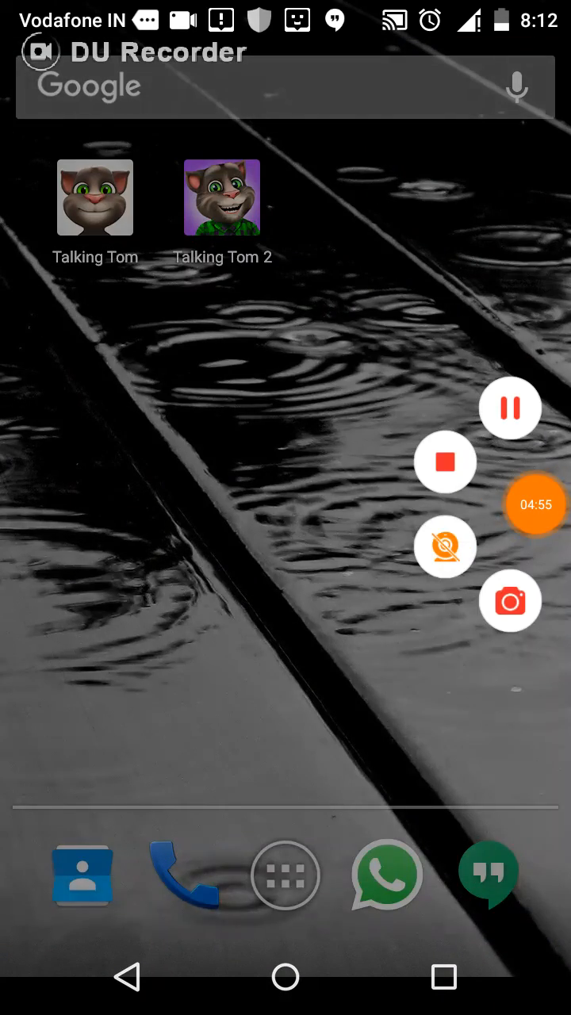